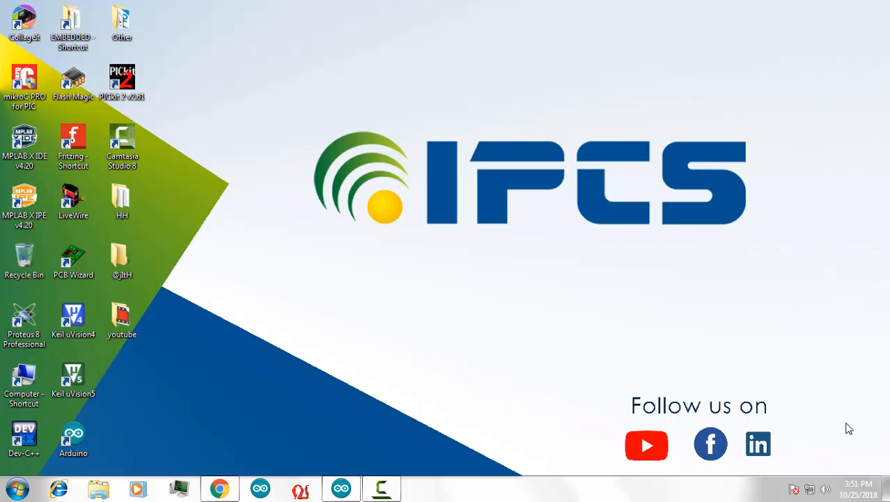
mouse_move(840, 426)
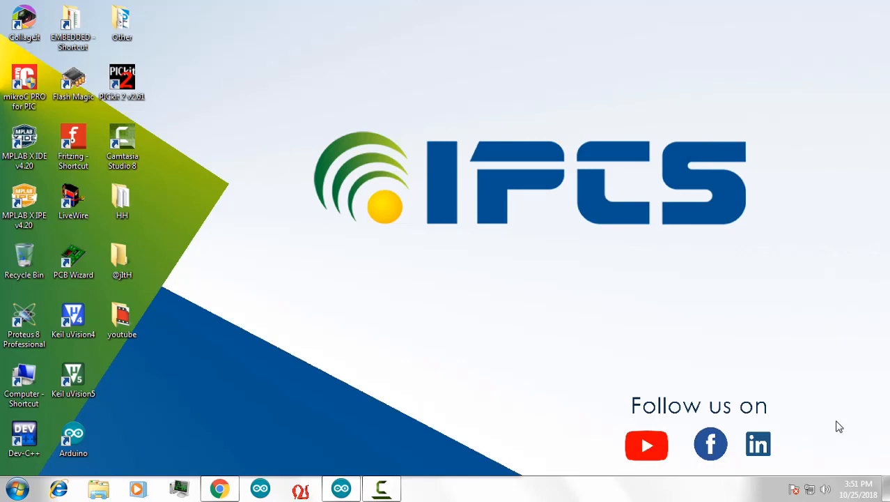
mouse_move(620, 293)
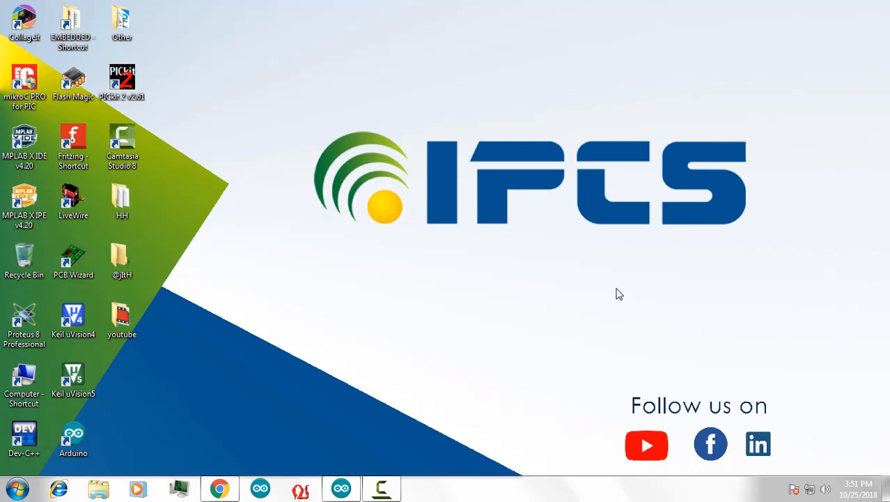
mouse_move(342, 488)
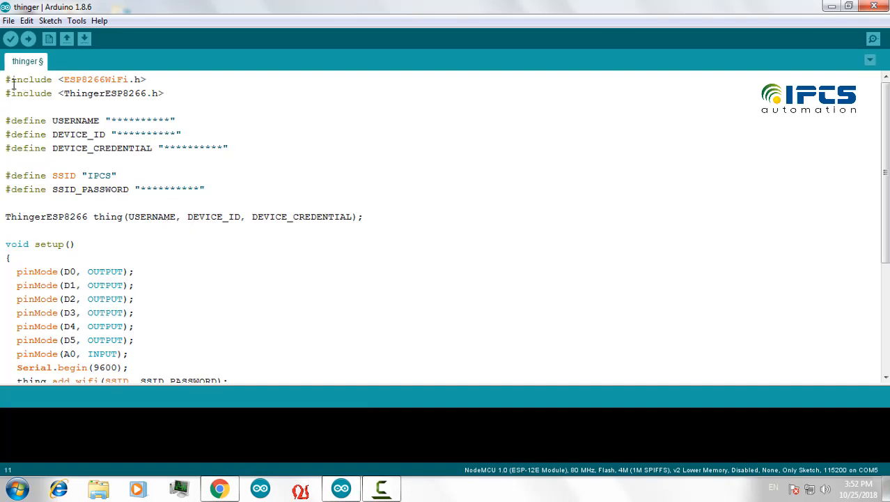
- Highlight the whole sketch, then mark the ESP8266WiFi and ThingerESP8266 #include lines to explain them
key(ctrl+a)
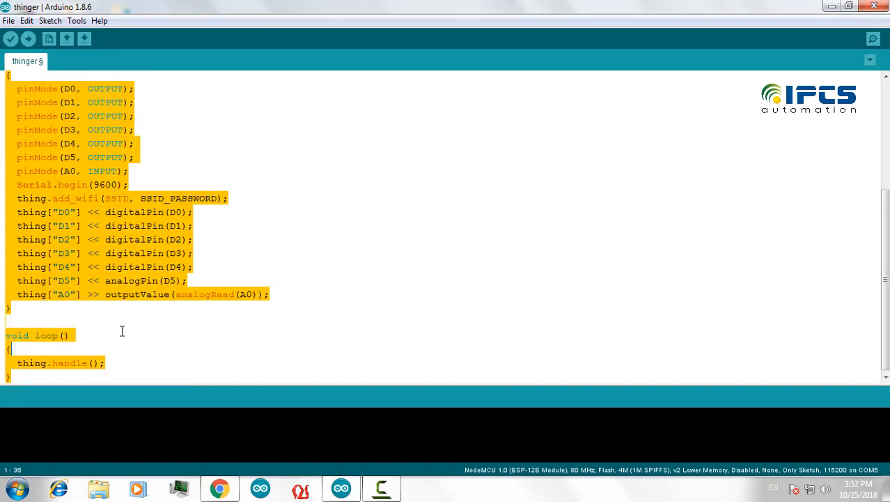
scroll(up, 3)
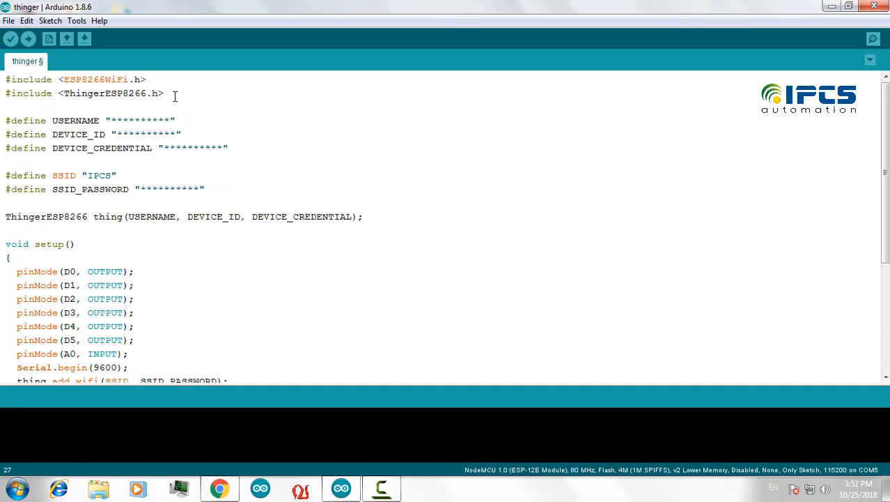
double_click(112, 93)
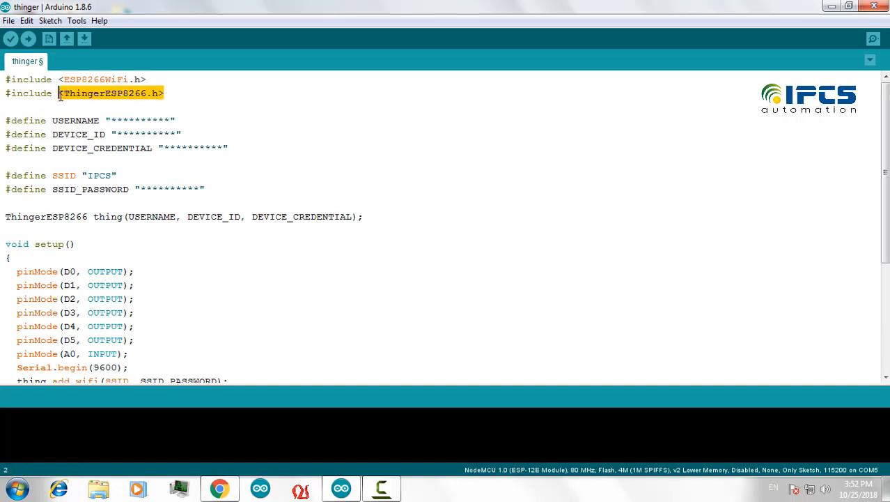
click(68, 103)
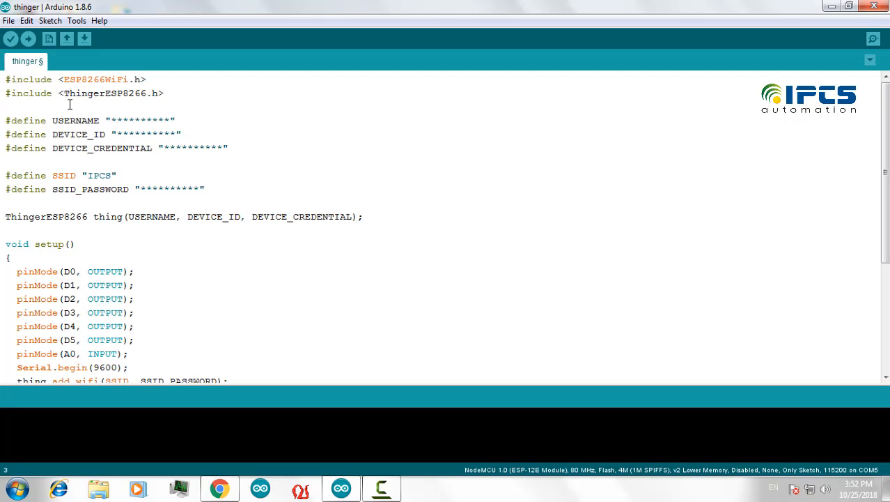
mouse_move(3, 91)
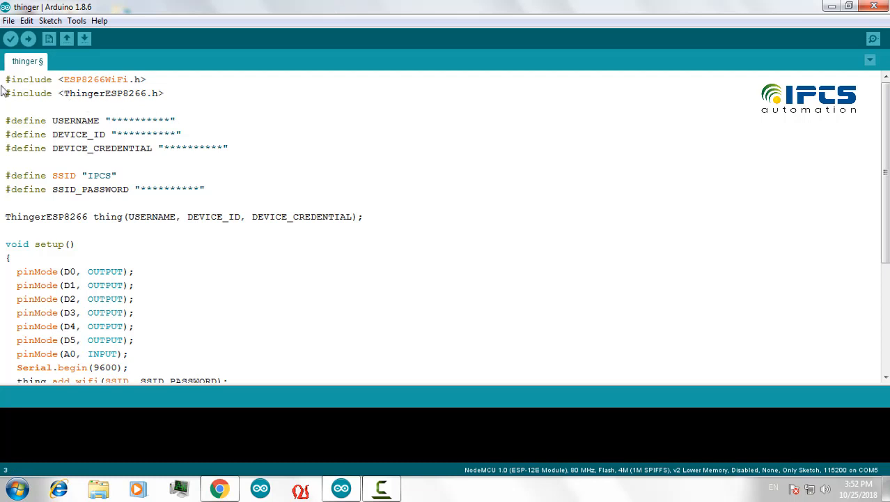
mouse_move(187, 92)
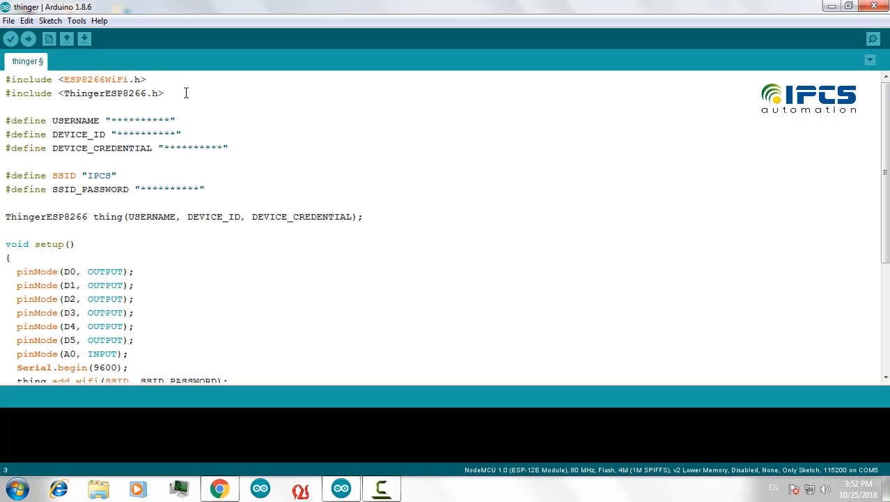
drag(187, 94, 5, 78)
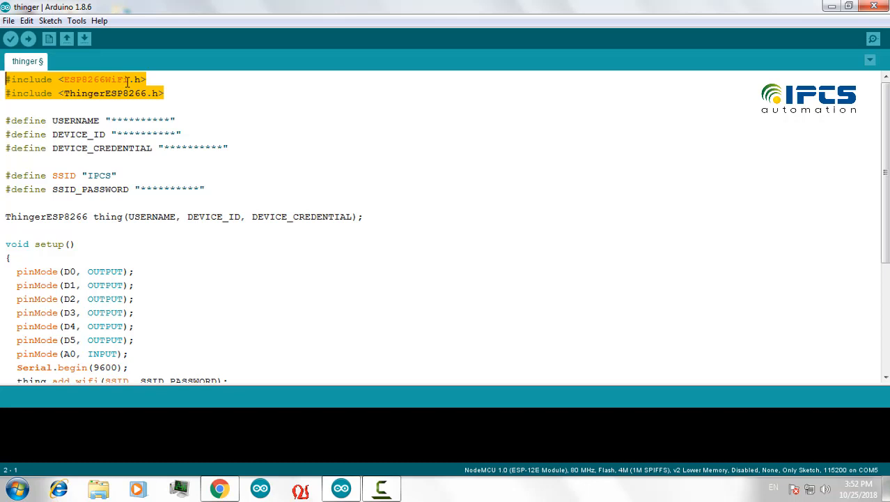
click(128, 119)
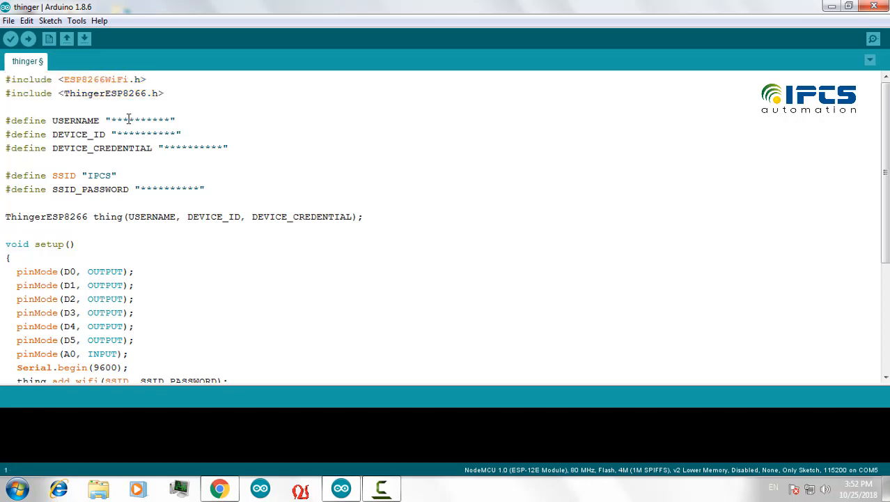
double_click(140, 120)
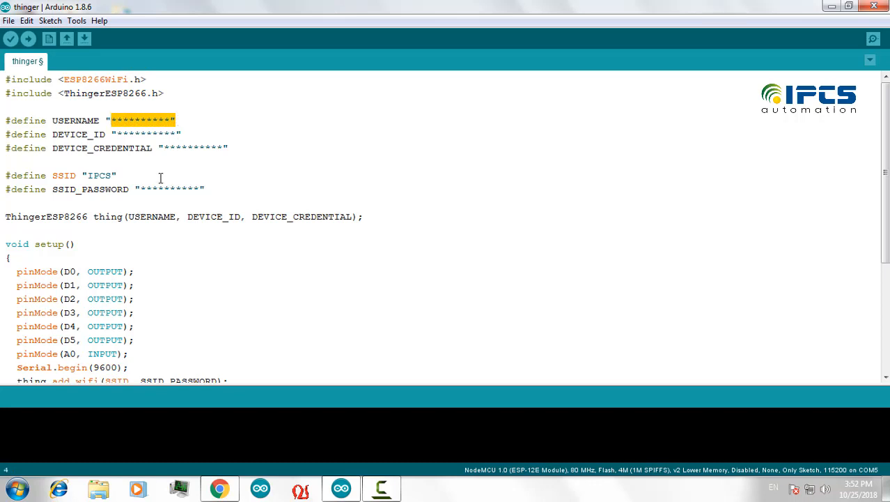
double_click(146, 134)
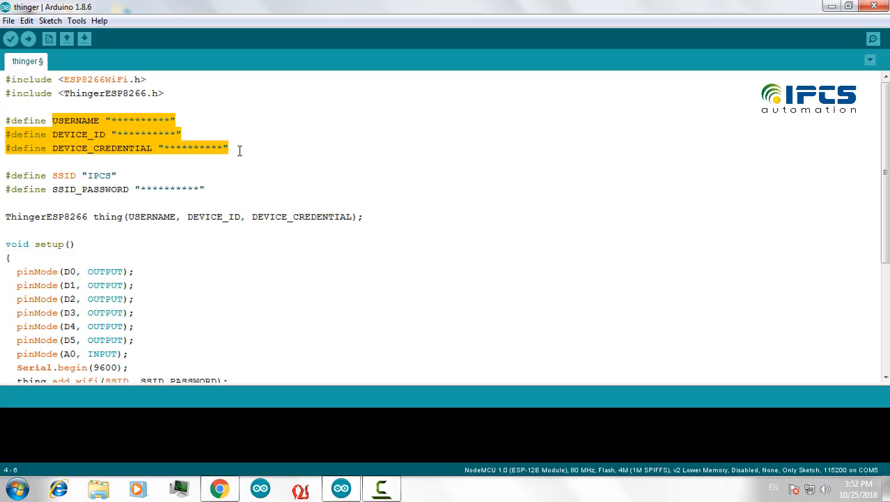
mouse_move(201, 85)
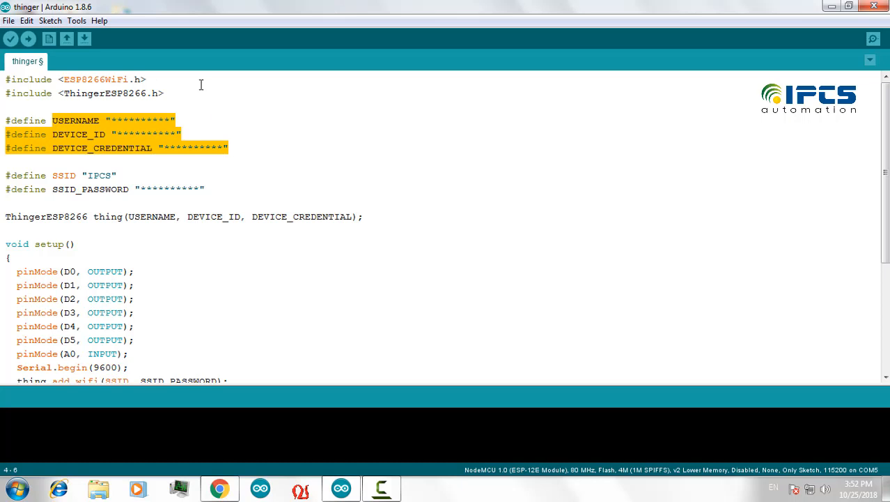
mouse_move(223, 156)
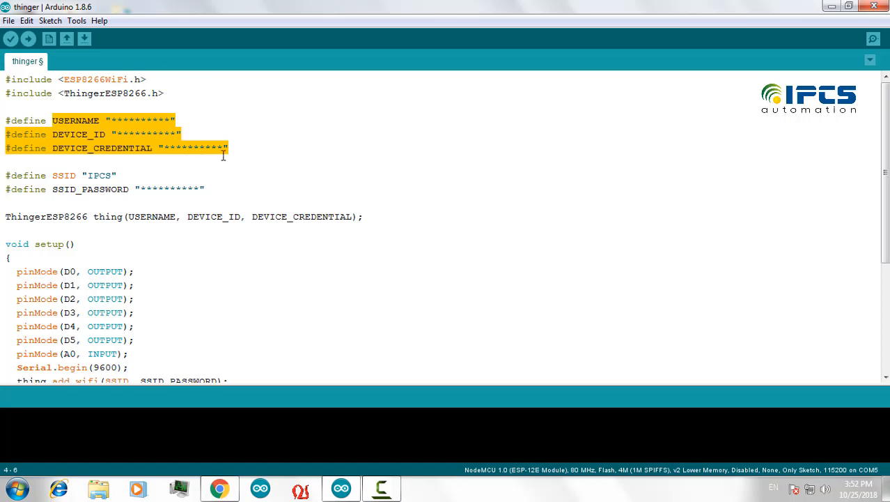
click(77, 195)
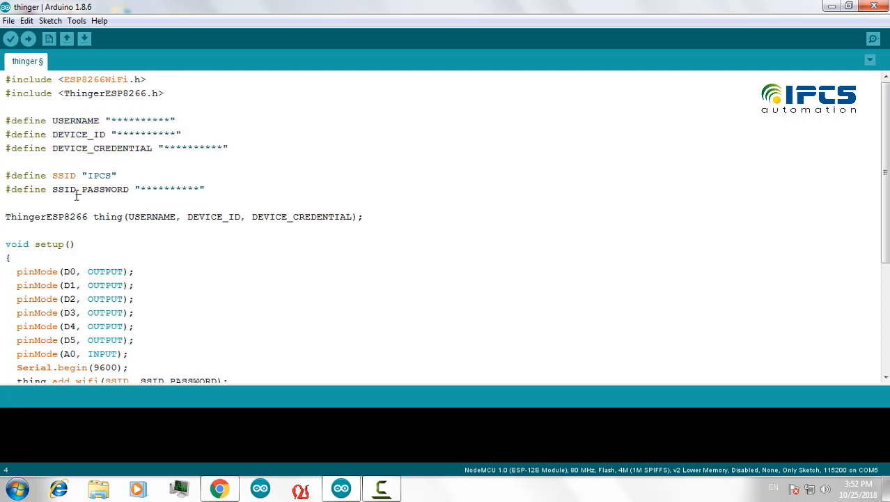
mouse_move(136, 180)
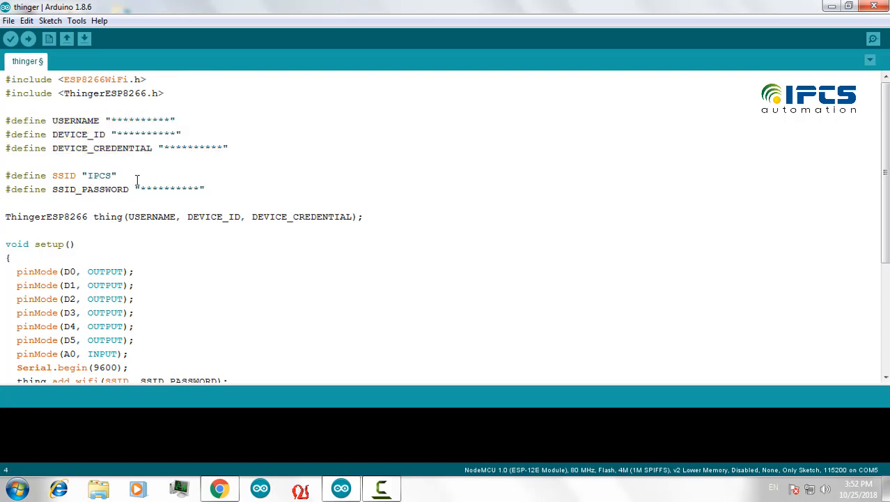
double_click(99, 176)
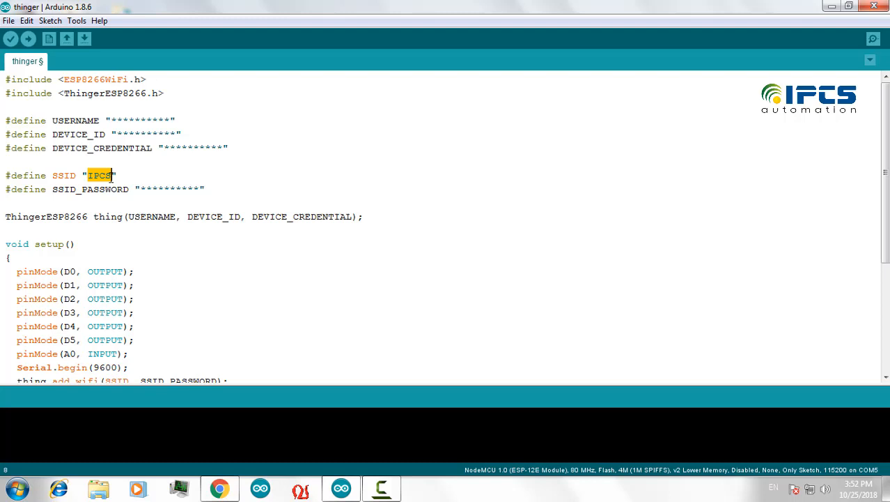
double_click(170, 189)
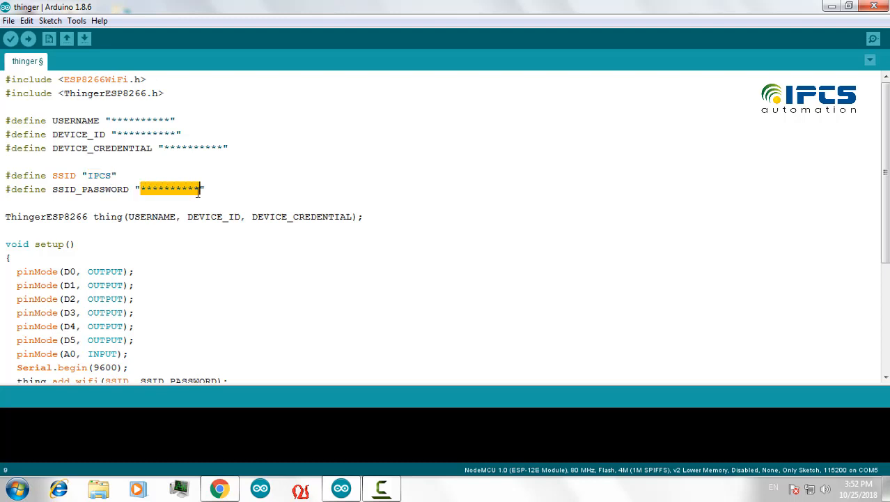
click(251, 187)
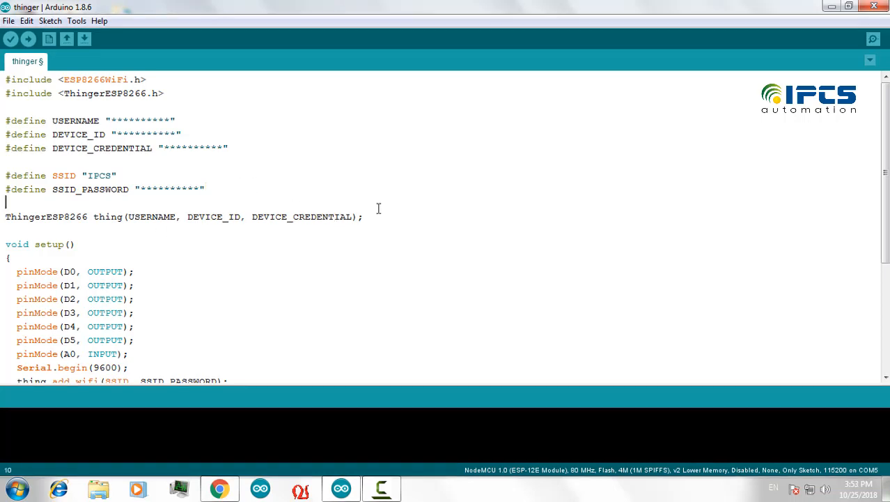
triple_click(181, 218)
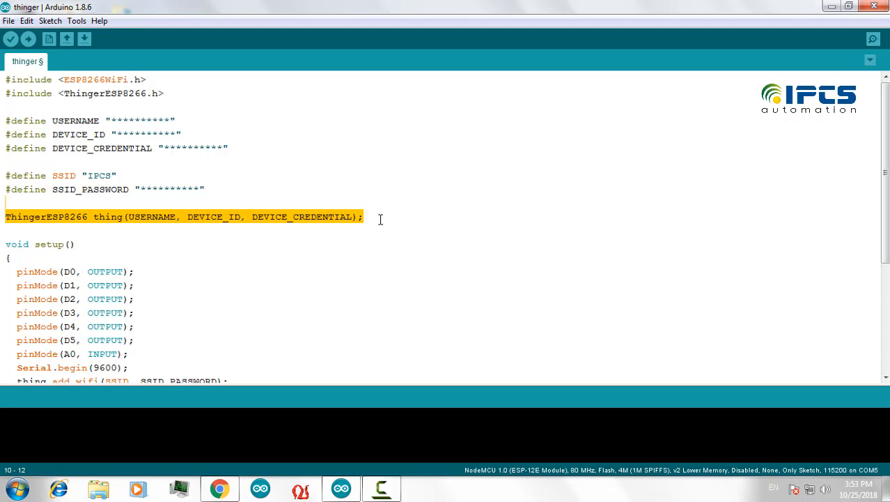
scroll(down, 3)
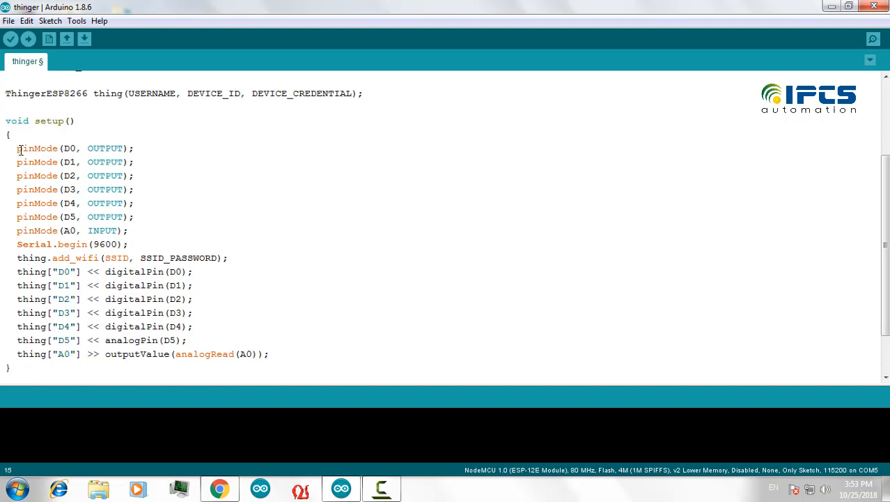
drag(16, 148, 136, 189)
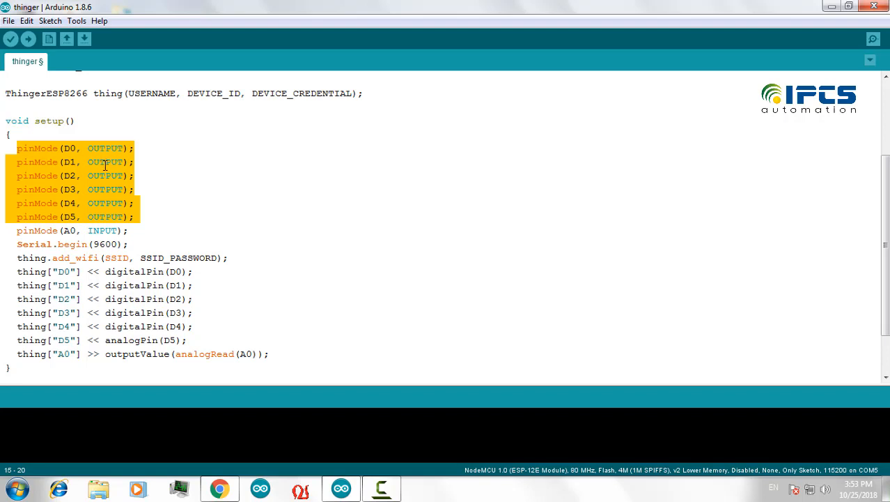
click(151, 231)
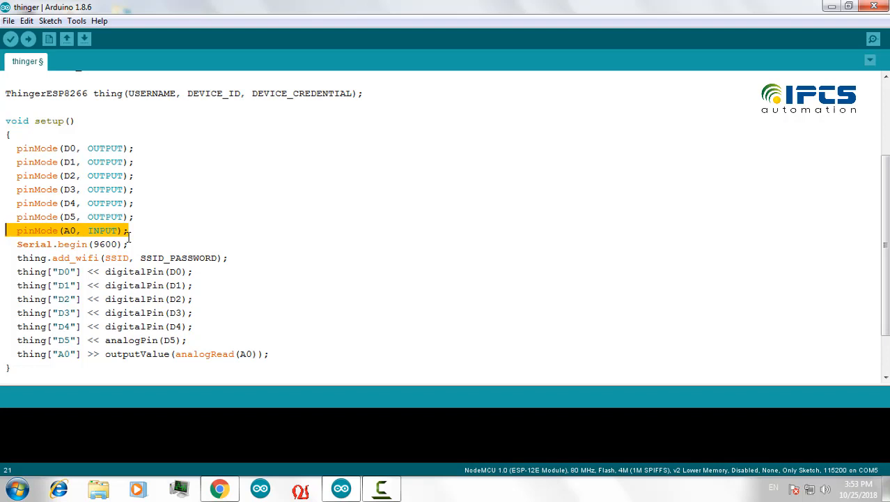
scroll(down, 3)
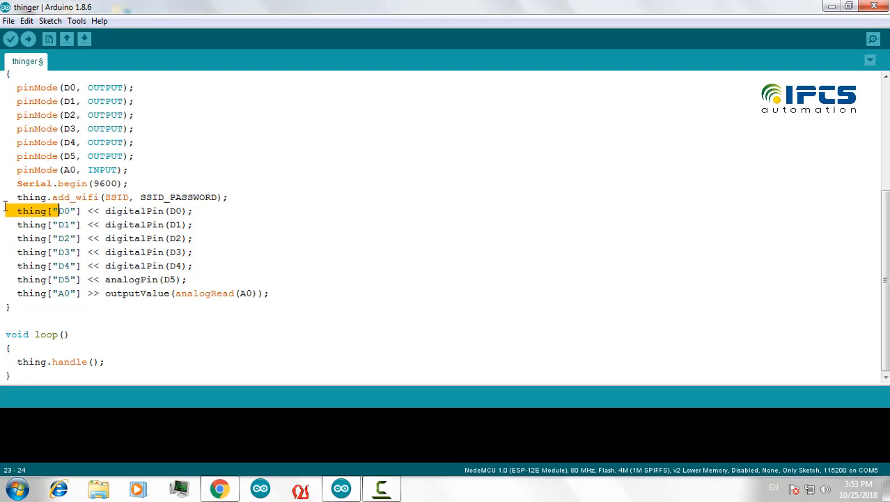
click(139, 198)
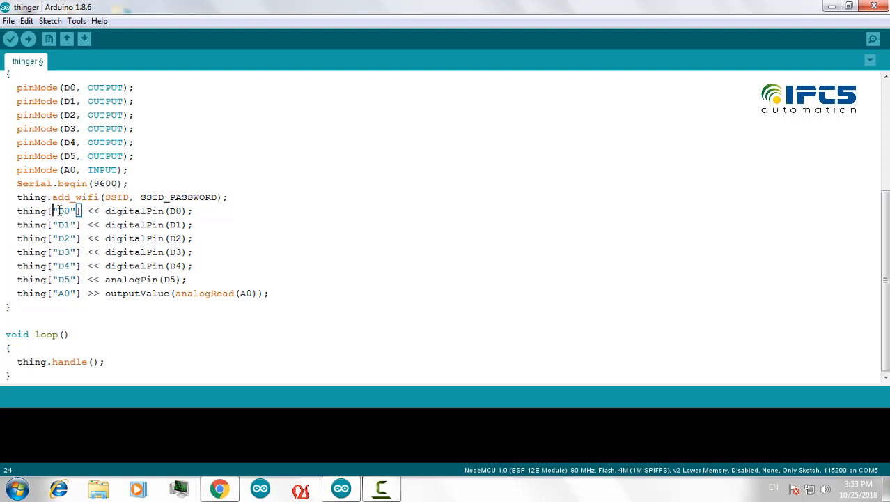
click(284, 212)
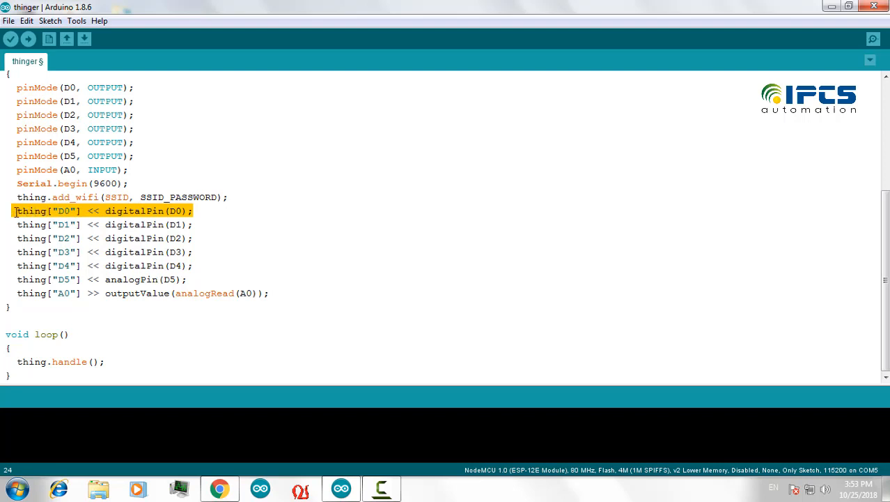
click(179, 210)
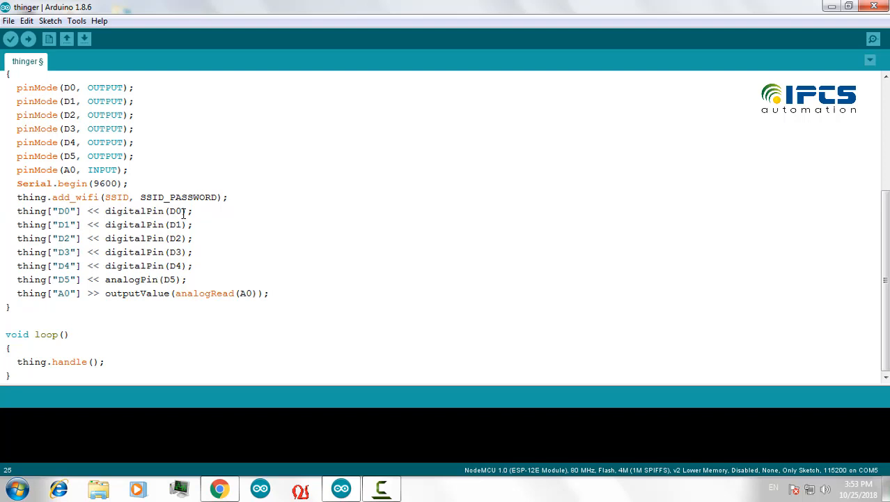
double_click(176, 210)
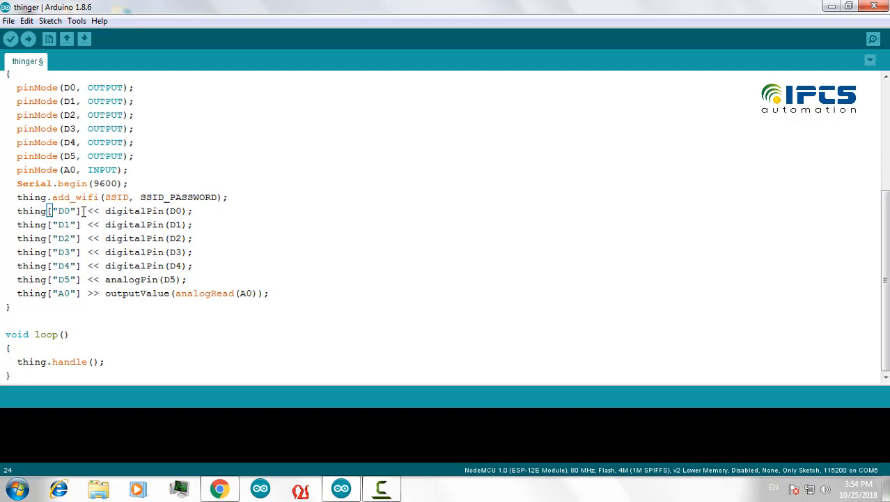
double_click(64, 210)
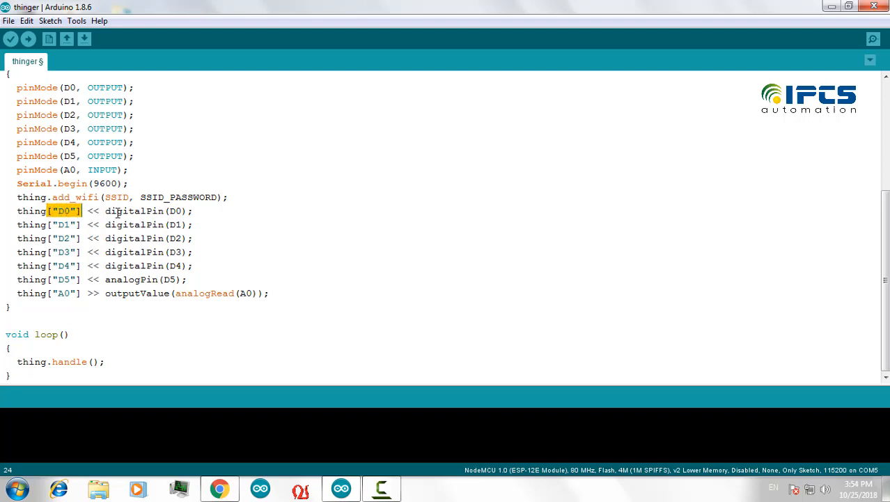
double_click(175, 210)
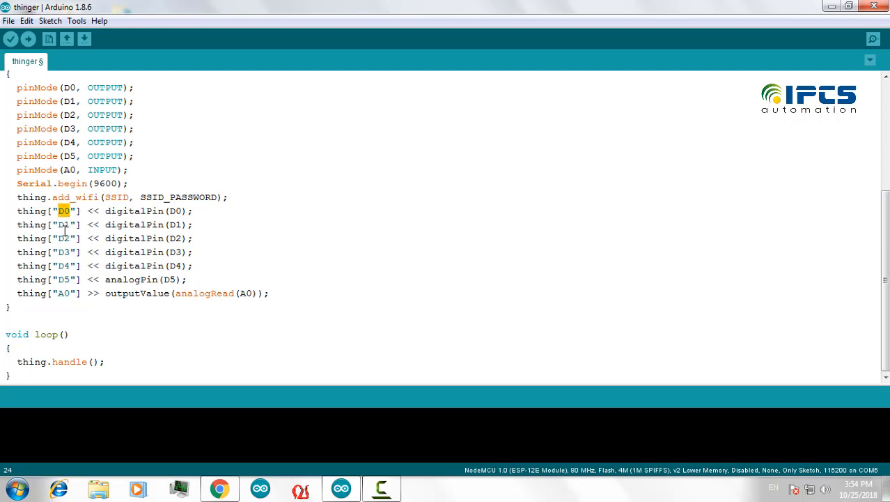
drag(63, 211, 77, 265)
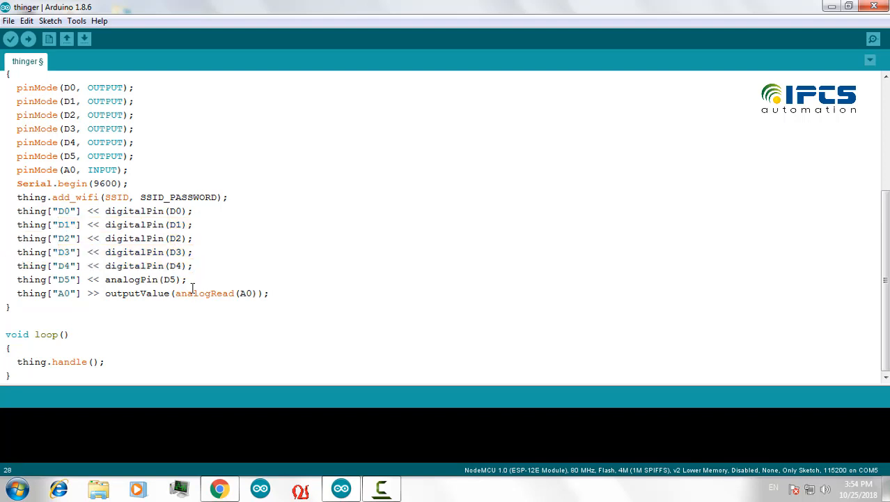
click(184, 278)
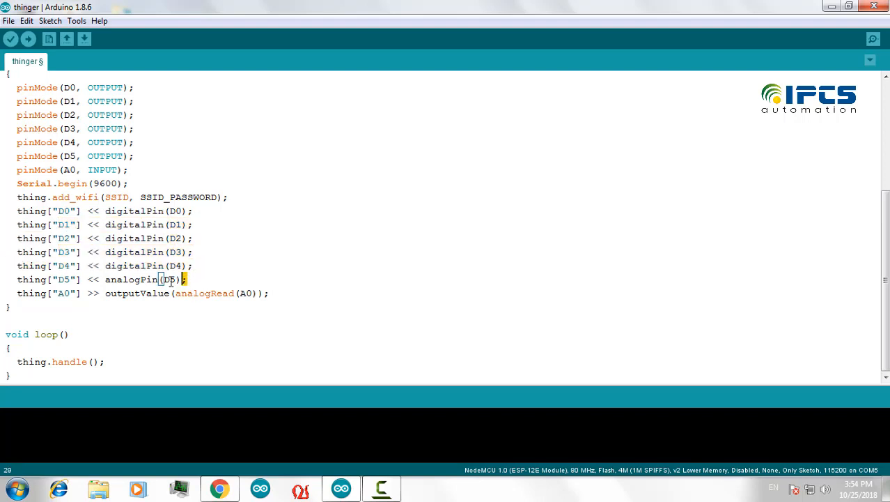
double_click(137, 279)
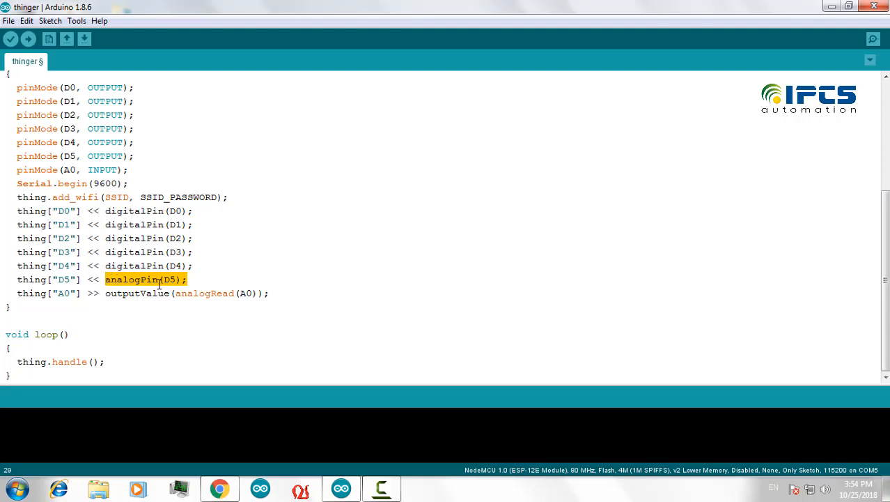
click(161, 279)
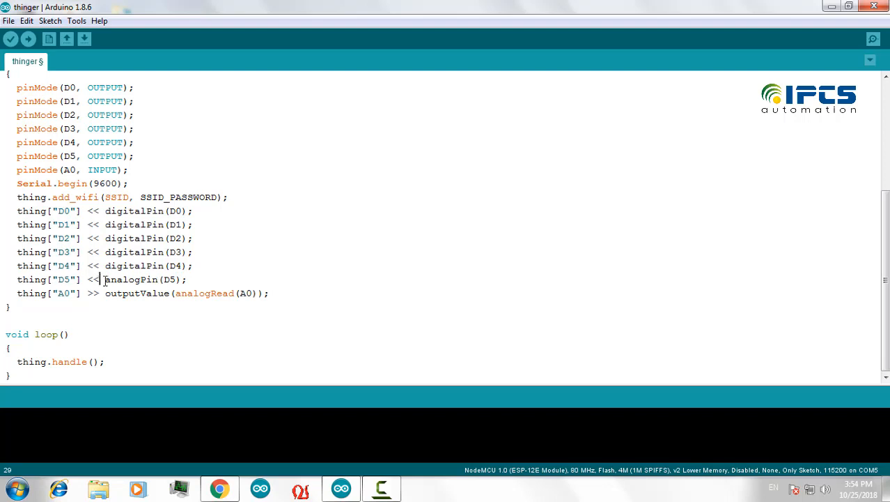
click(207, 279)
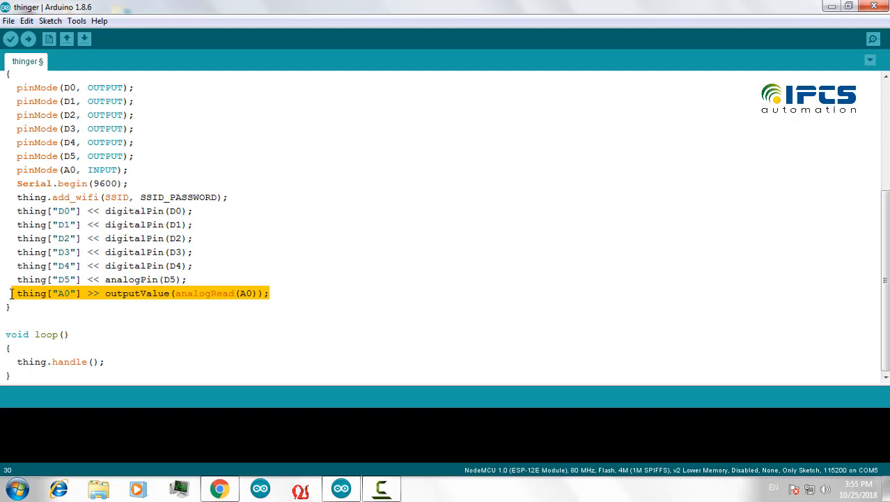
click(186, 293)
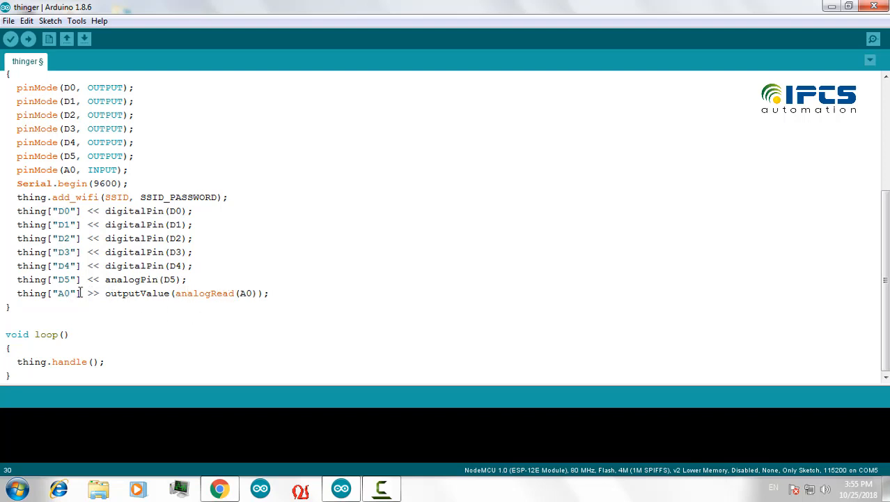
double_click(63, 293)
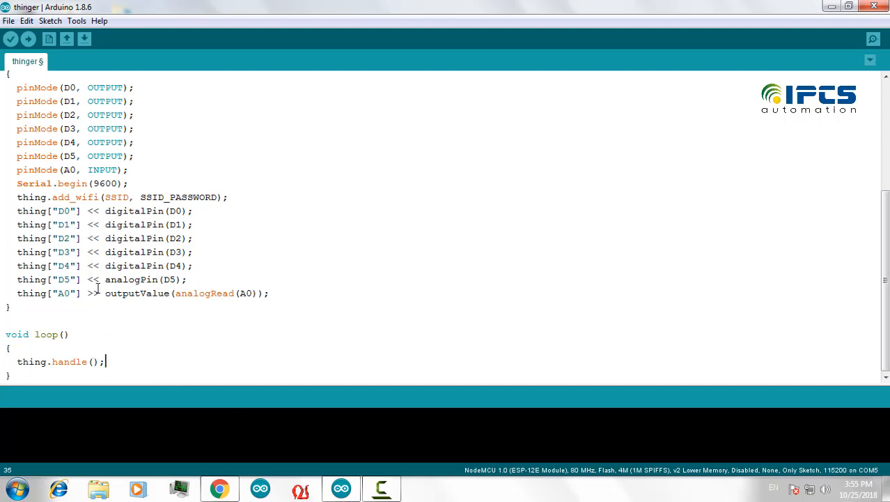
mouse_move(231, 457)
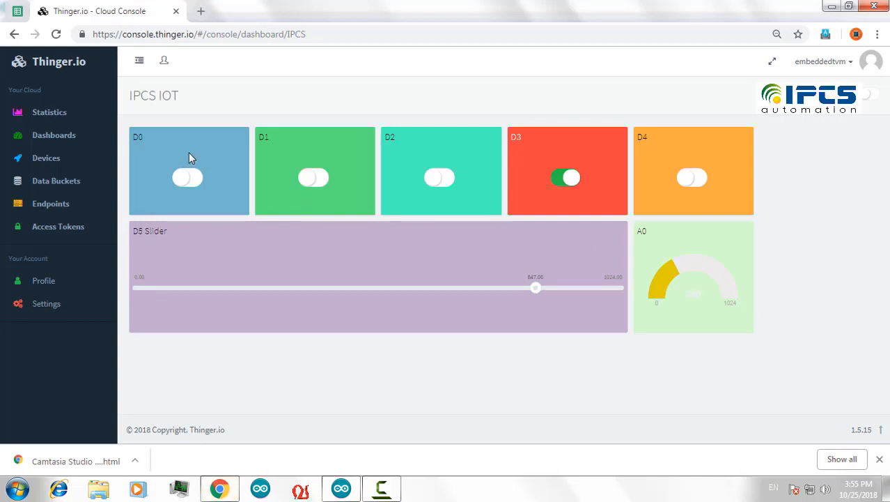
mouse_move(34, 359)
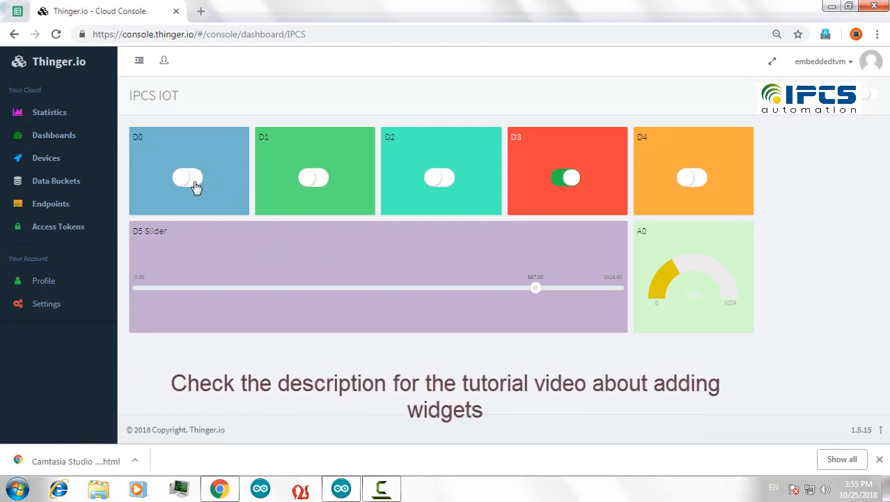
- Switch the D0 output on and back off from the IPCS IOT dashboard
click(187, 177)
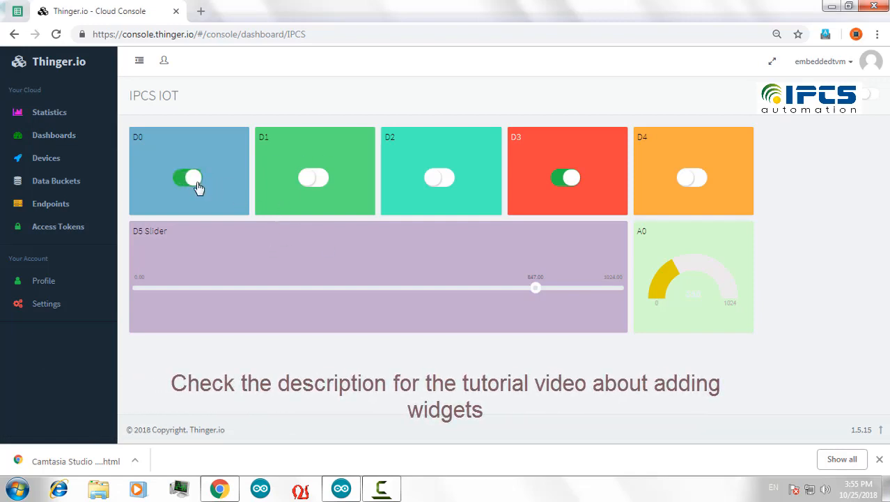
click(193, 179)
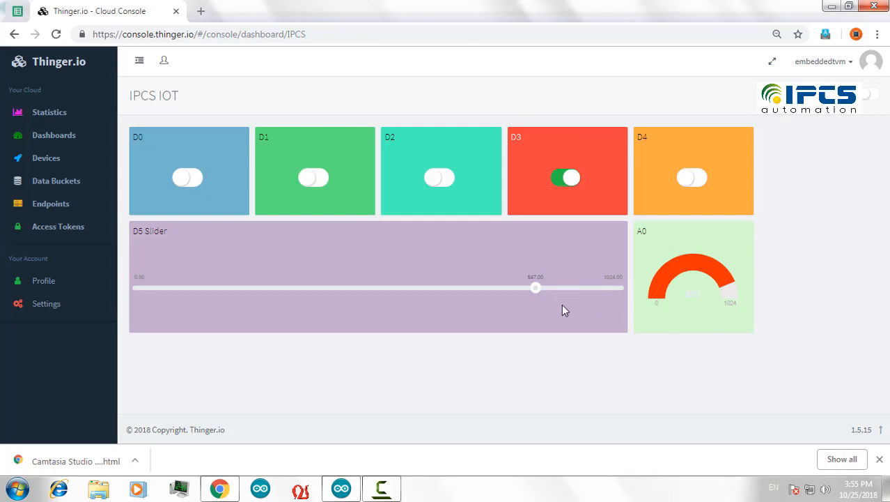
- Move the D5 Slider through low, middle and slightly lower positions, ending near a fifth of its range
drag(535, 287, 170, 287)
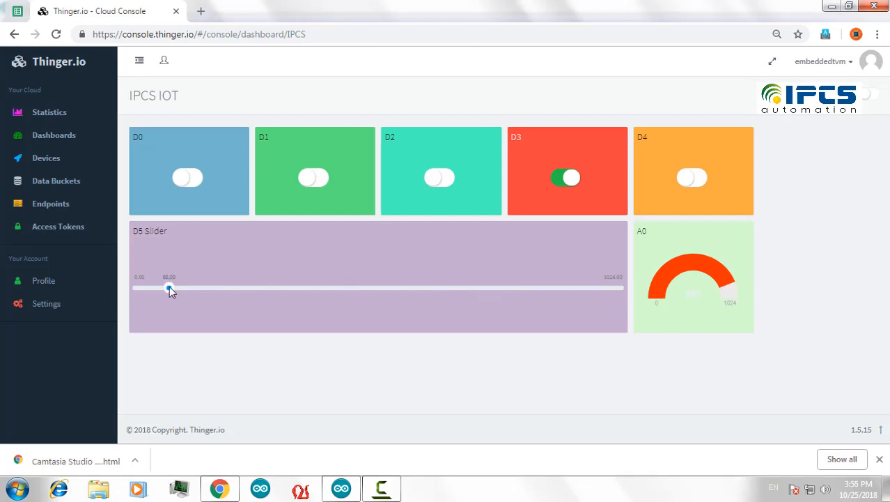
drag(170, 287, 447, 287)
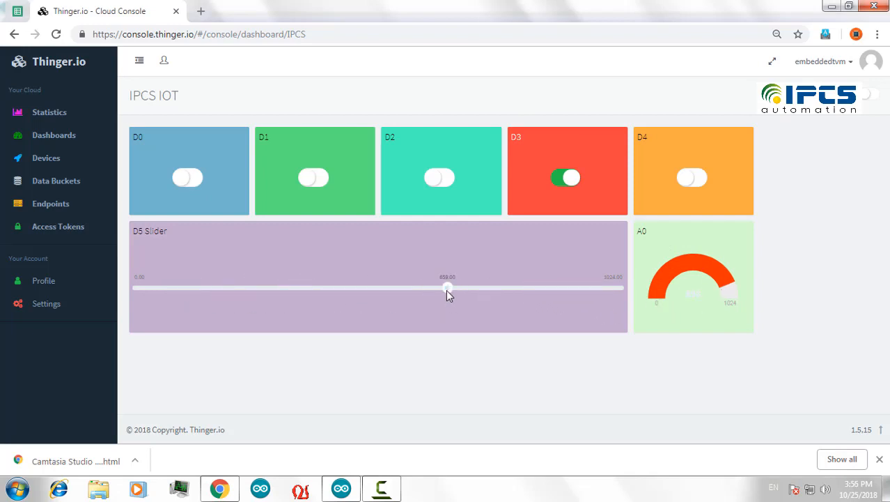
drag(447, 287, 395, 287)
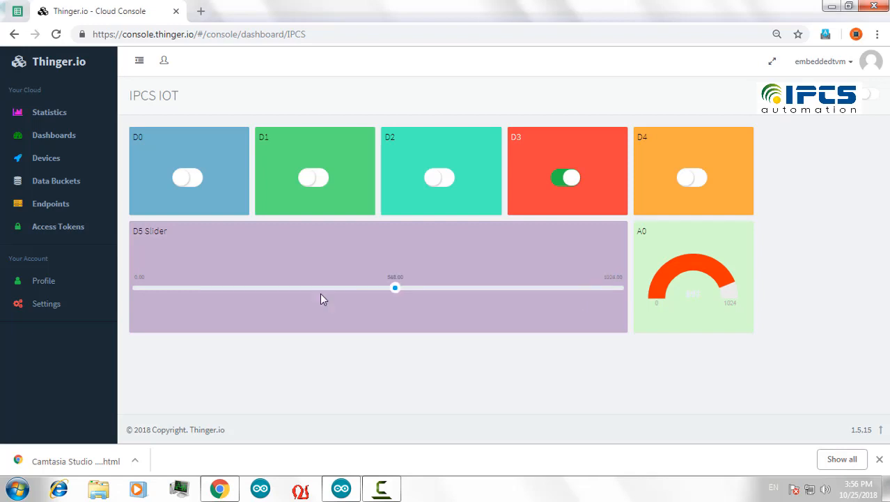
drag(396, 287, 245, 287)
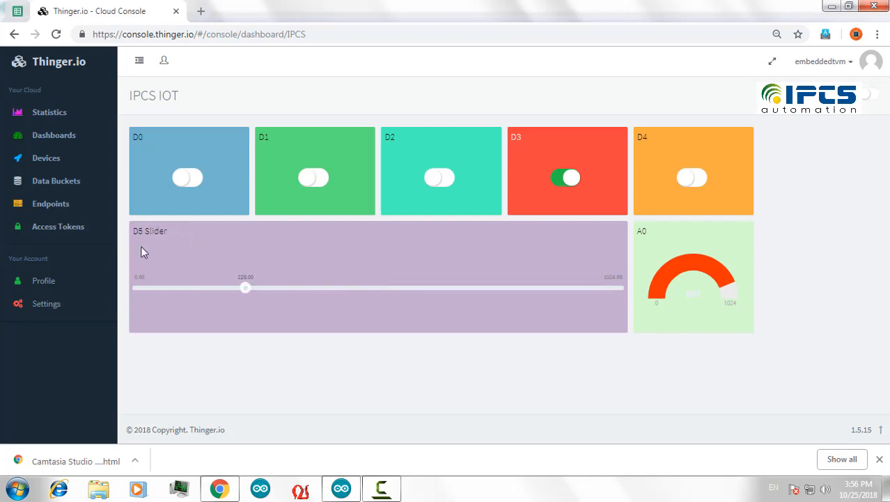
mouse_move(159, 240)
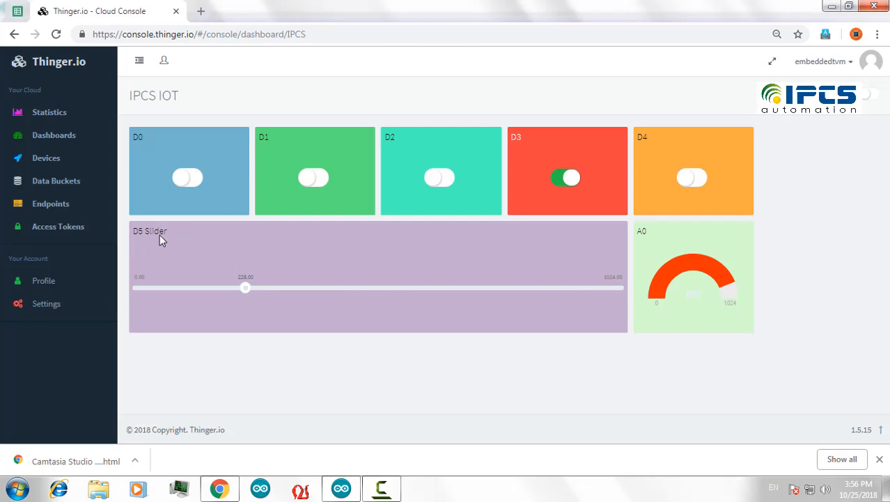
mouse_move(608, 360)
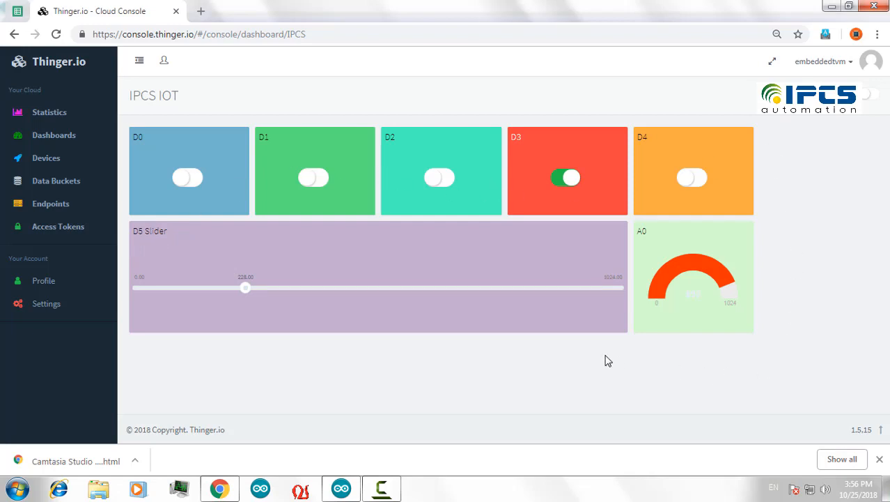
mouse_move(718, 332)
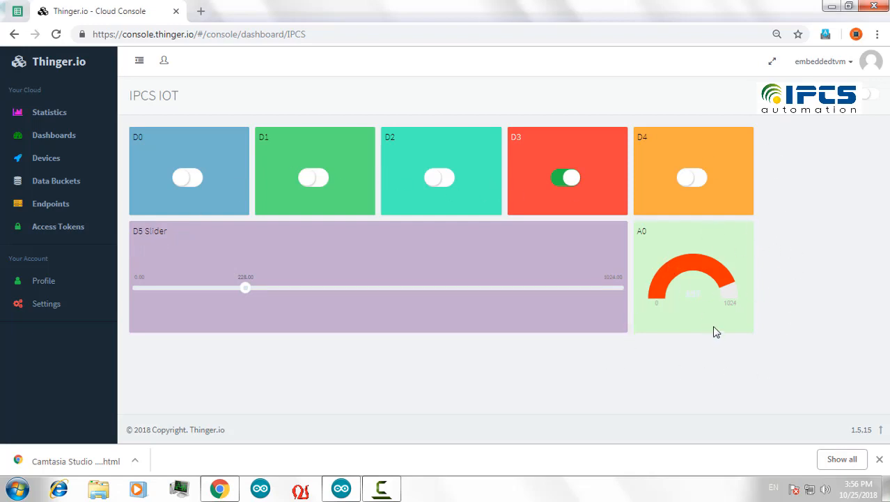
mouse_move(664, 297)
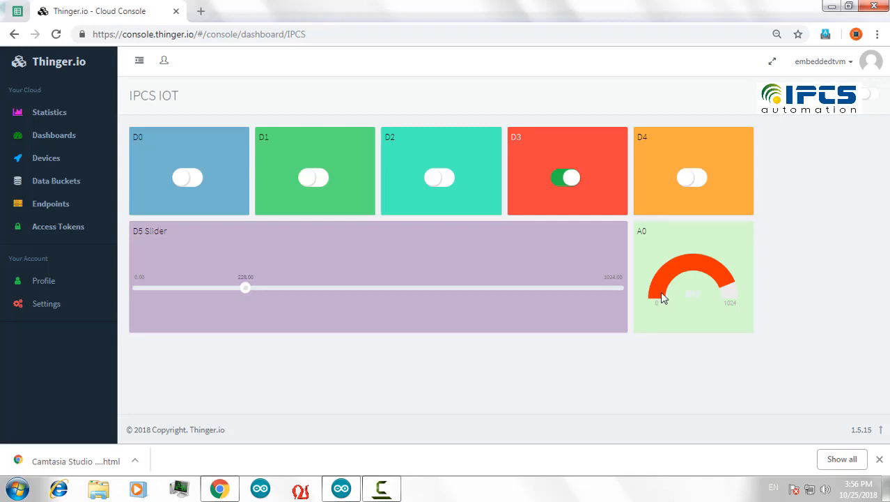
mouse_move(814, 436)
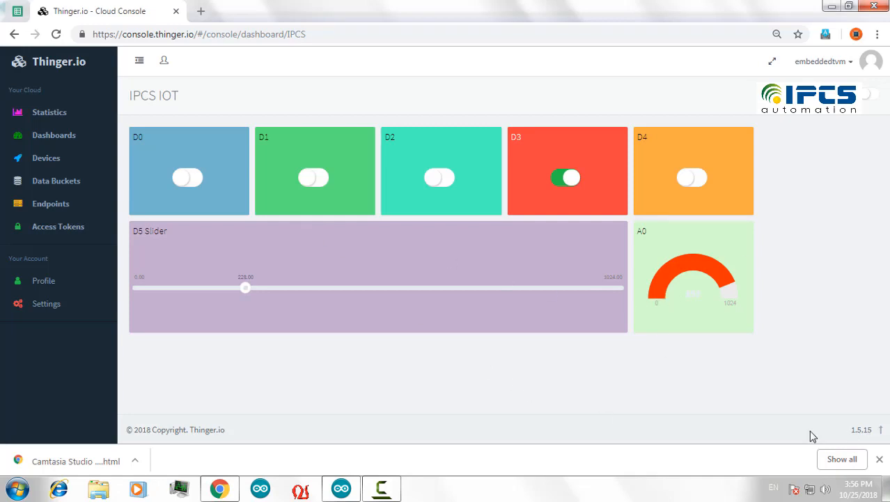
mouse_move(449, 480)
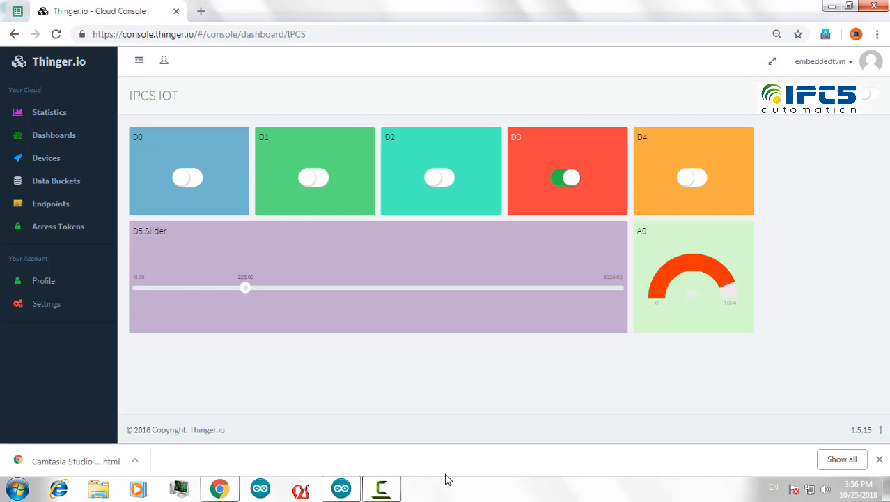
mouse_move(440, 477)
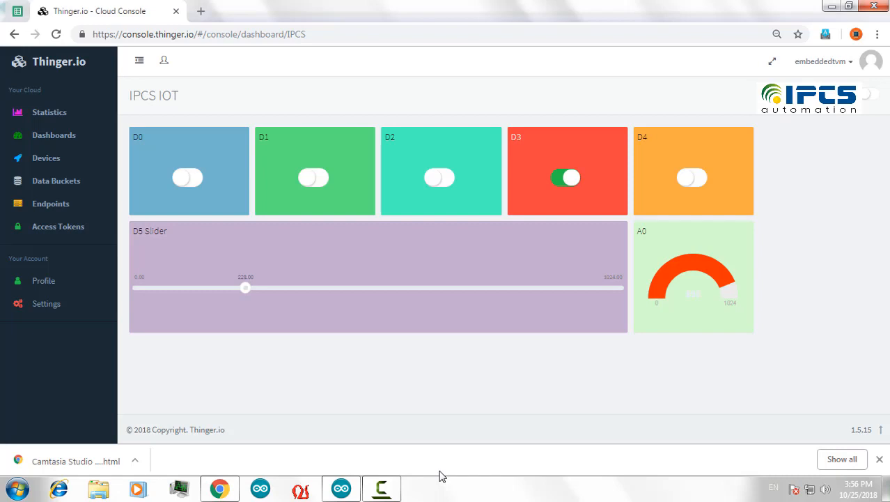
mouse_move(382, 488)
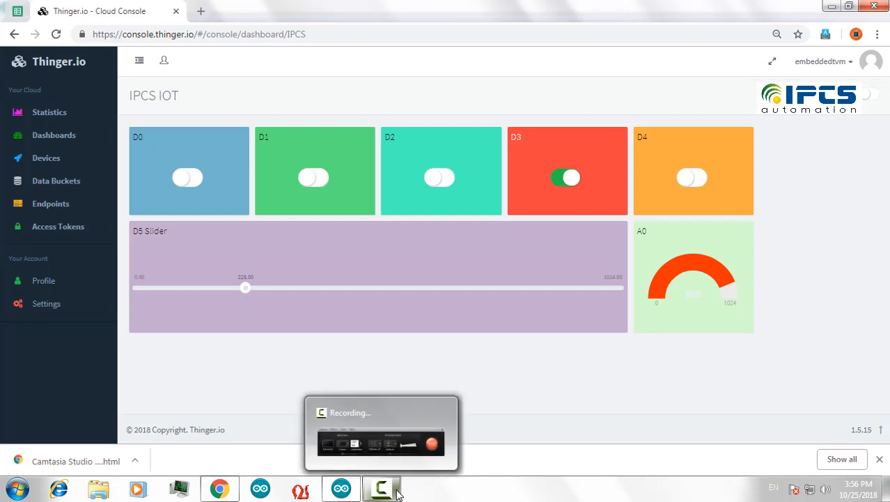